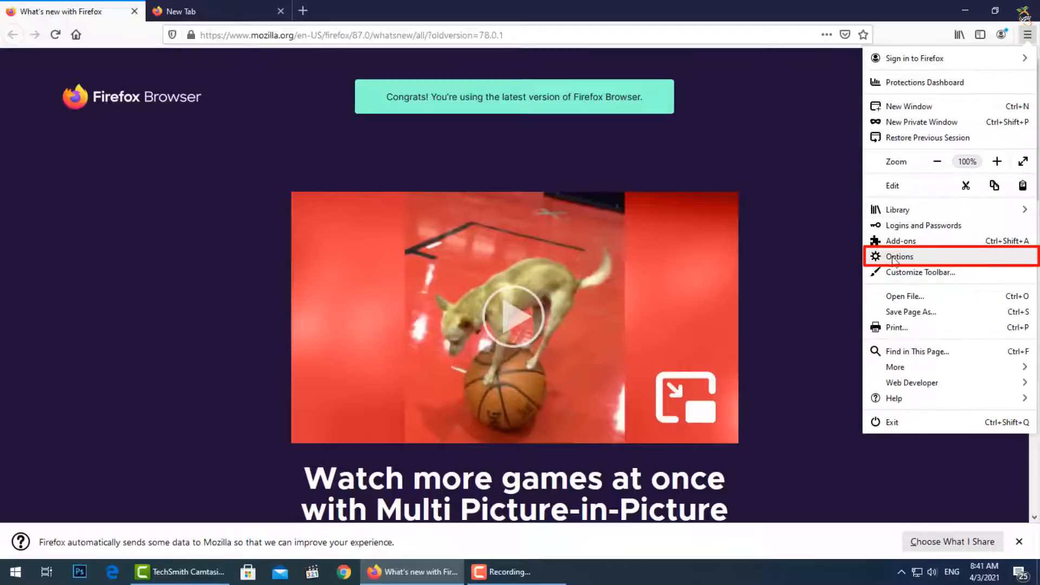
- Open Firefox Options and scroll the General settings down to Network Settings
click(898, 256)
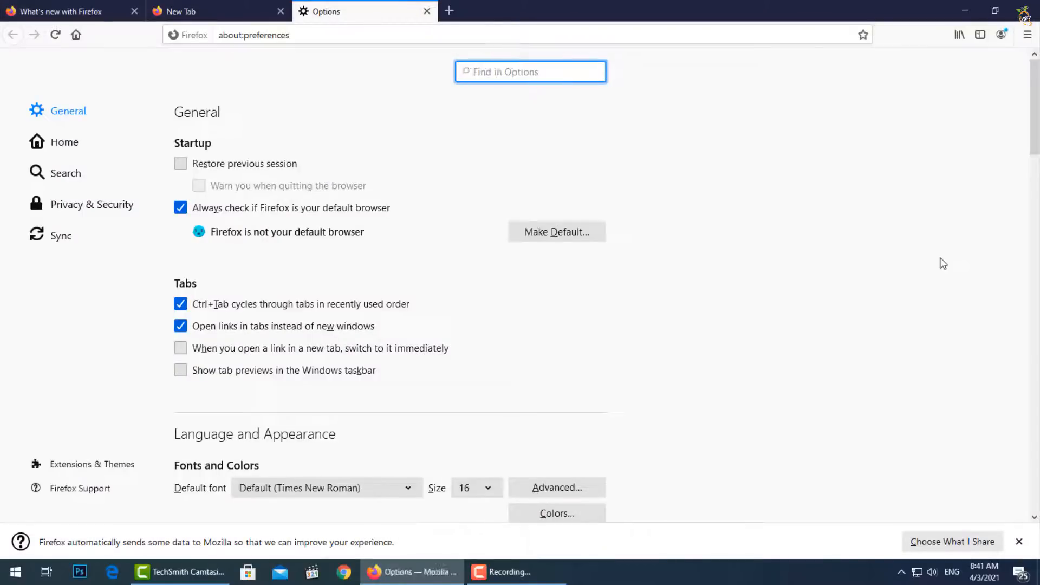
mouse_move(928, 229)
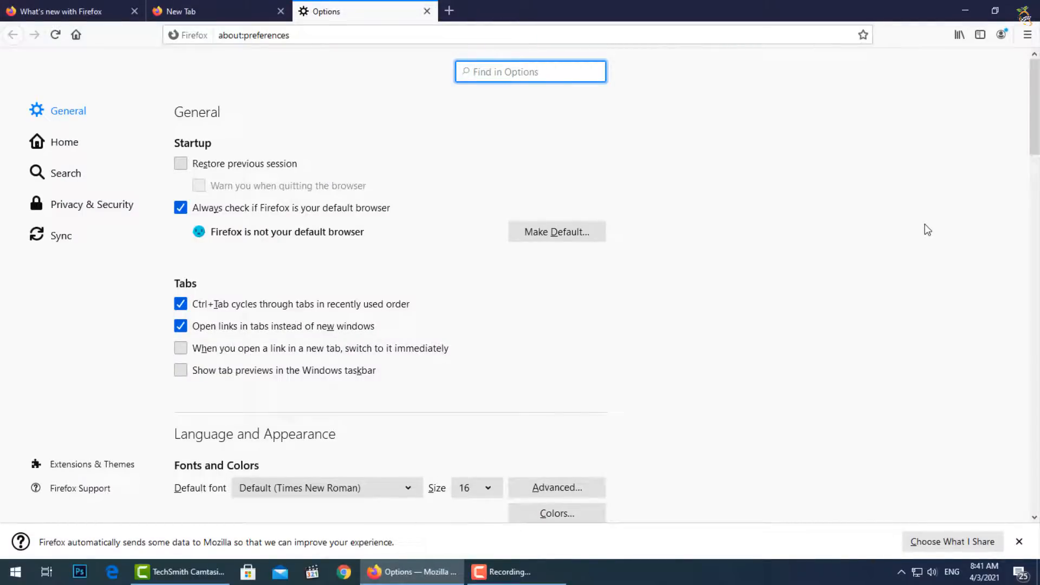
scroll(down, 3)
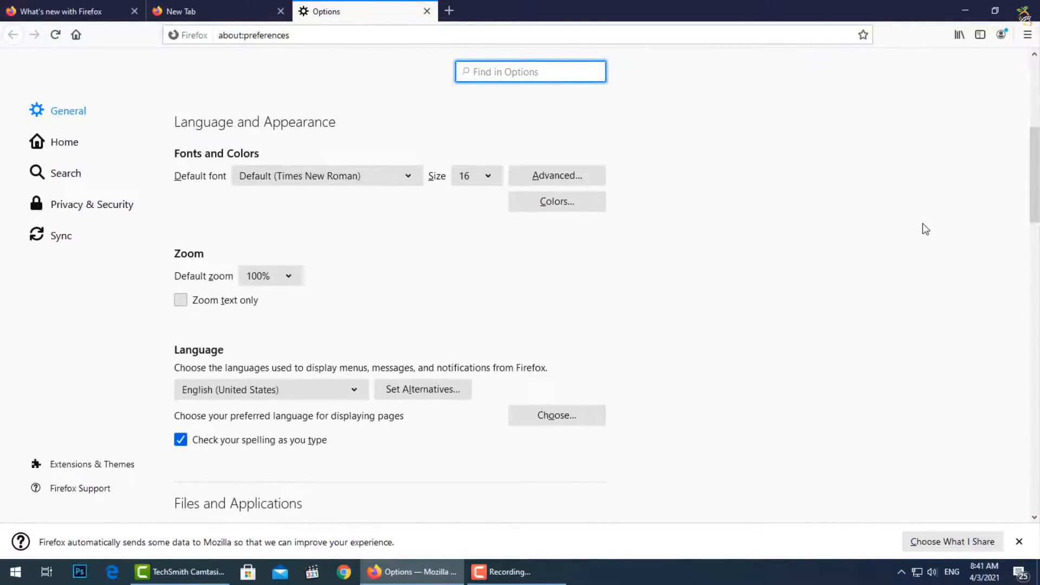
scroll(down, 3)
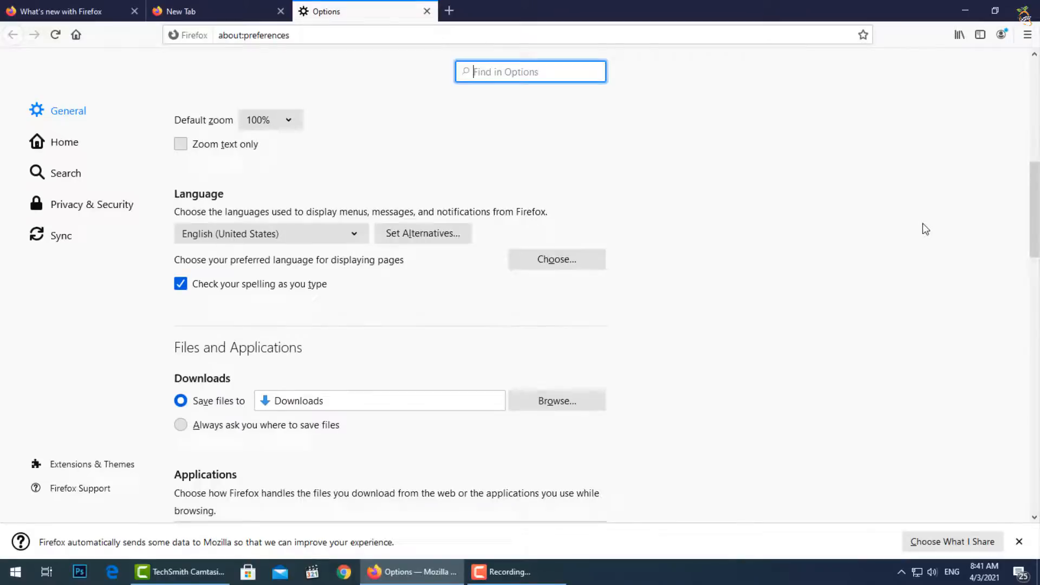
scroll(down, 3)
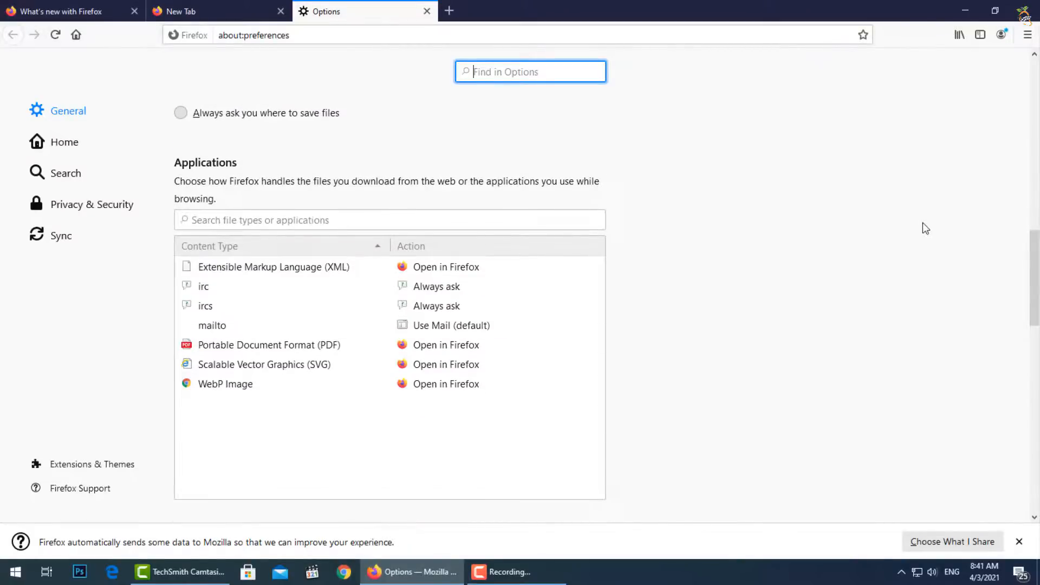
scroll(down, 3)
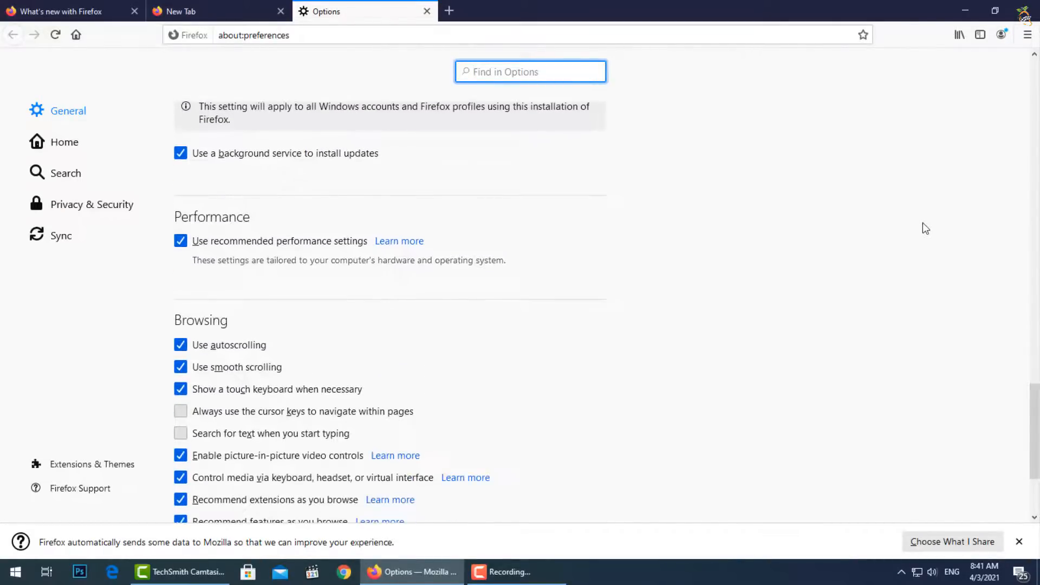
scroll(down, 3)
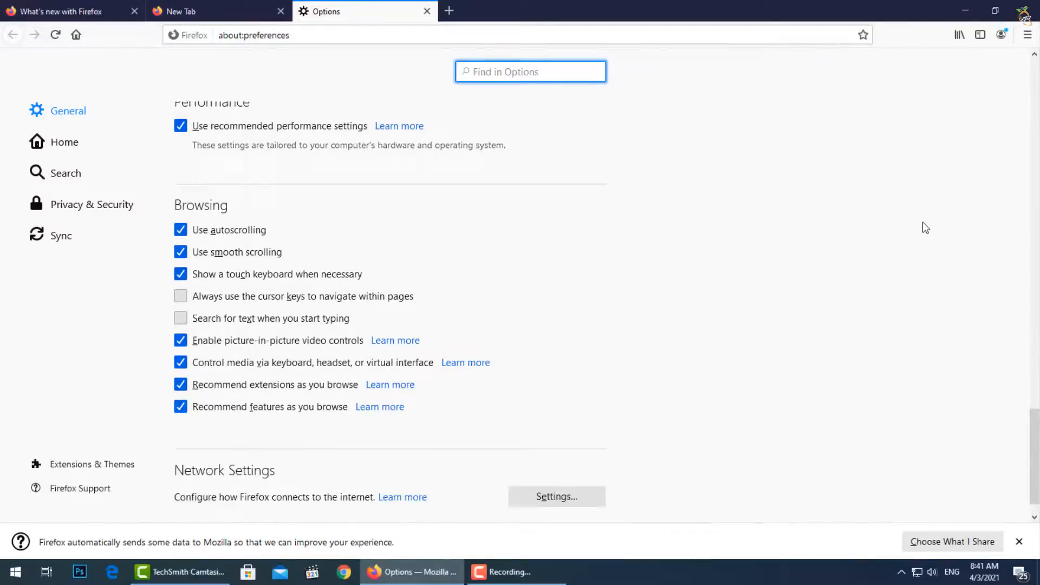
scroll(down, 3)
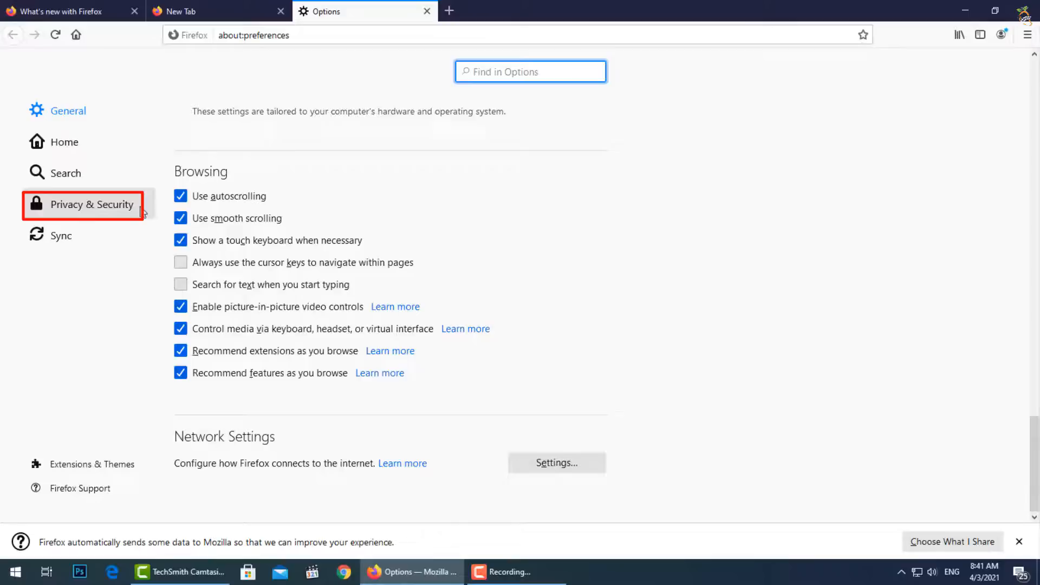
- Switch to Privacy & Security and scroll to the Cookies and Site Data section
click(91, 203)
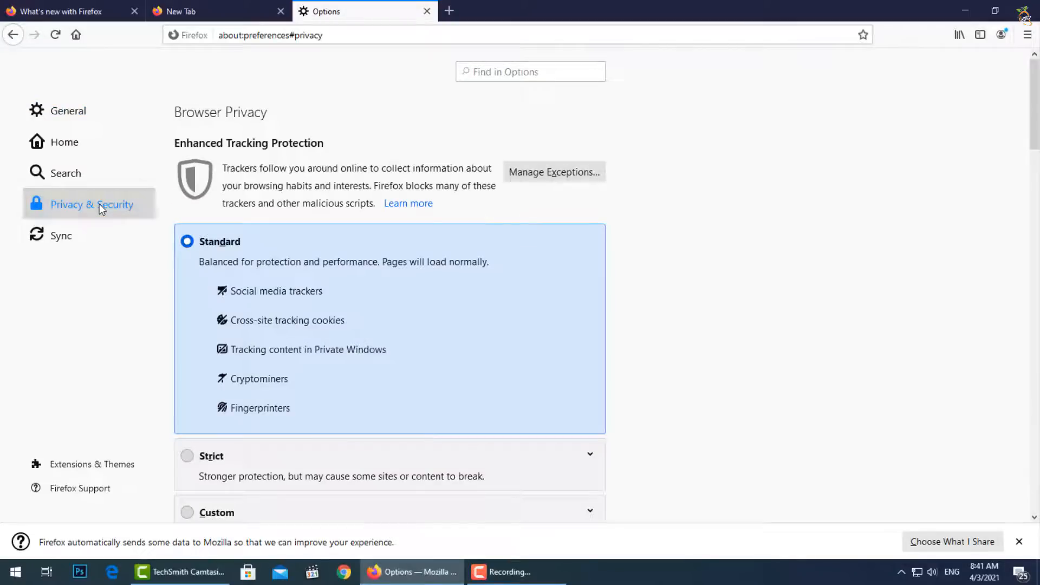
mouse_move(753, 256)
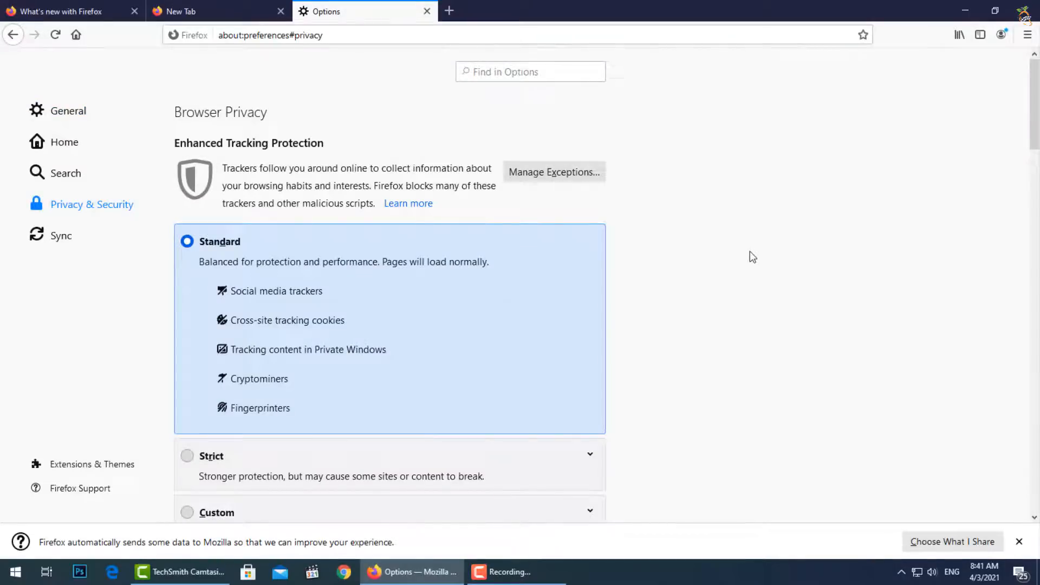
scroll(down, 3)
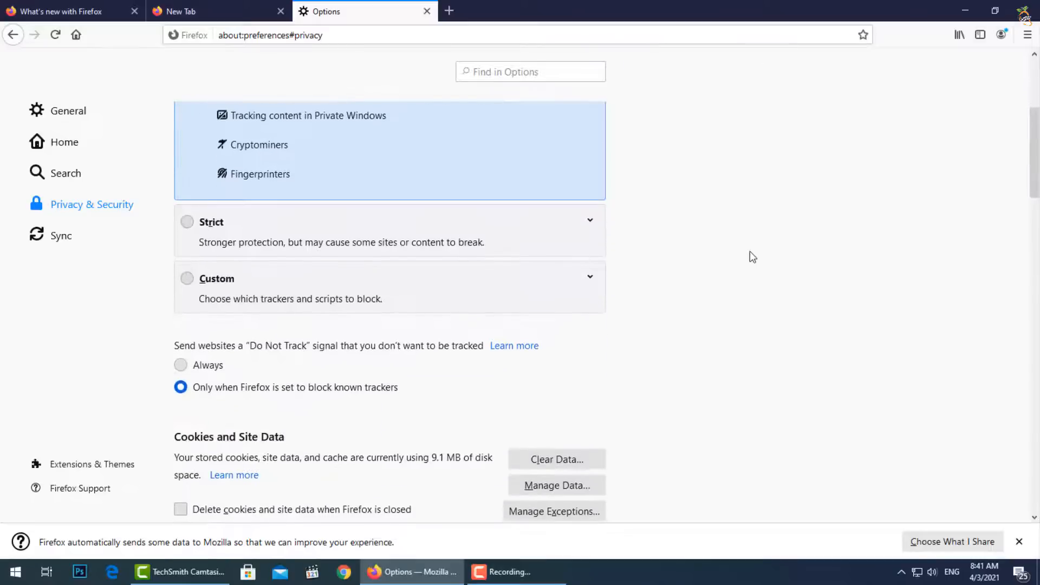
scroll(down, 3)
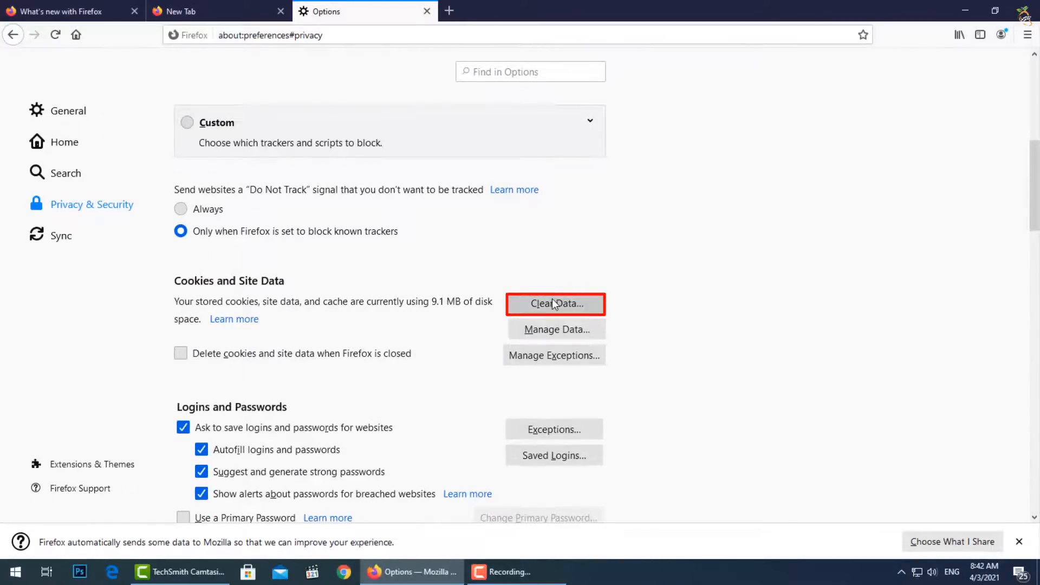
- Clear all cookies, site data and cached web content, confirming with Clear Now
click(555, 304)
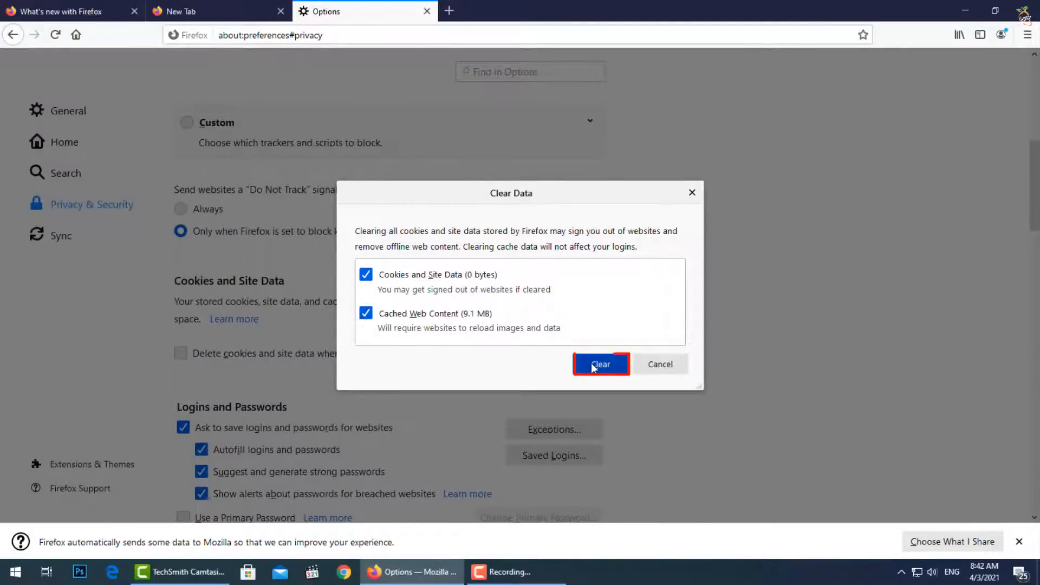
click(599, 364)
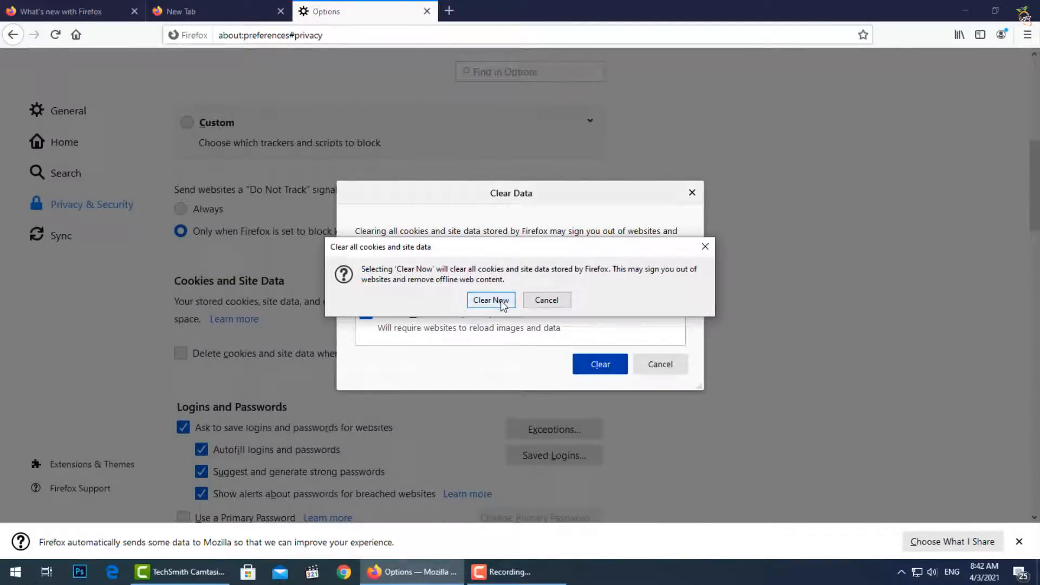
click(490, 299)
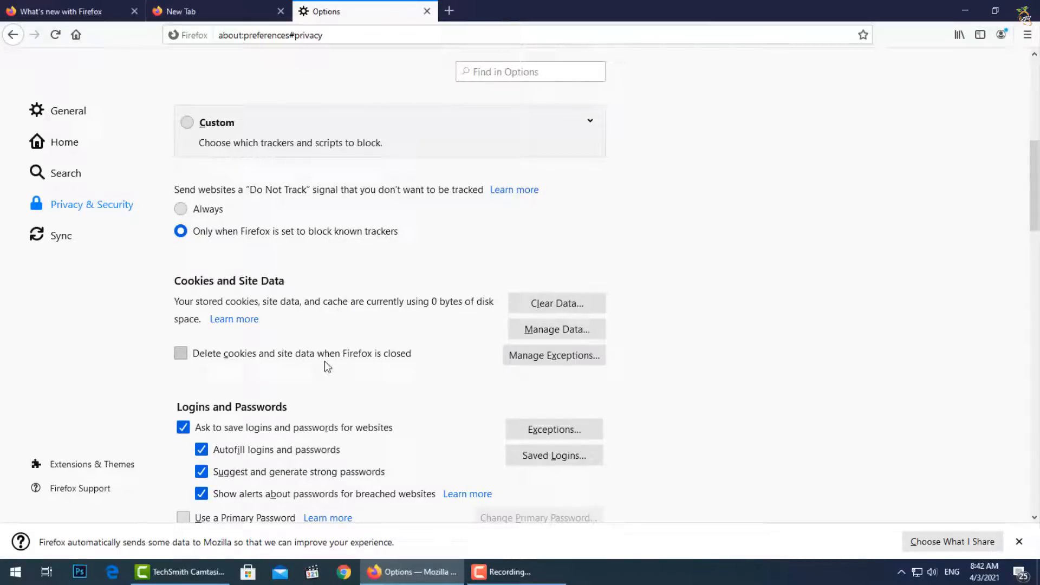
- Enable deleting cookies and site data on close, adding no site exceptions
click(181, 353)
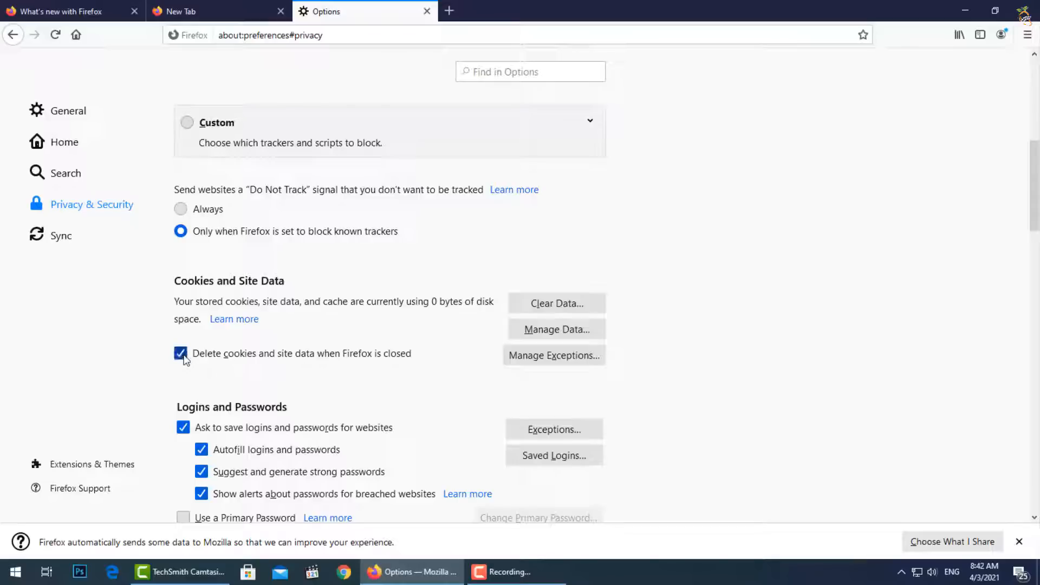
click(553, 355)
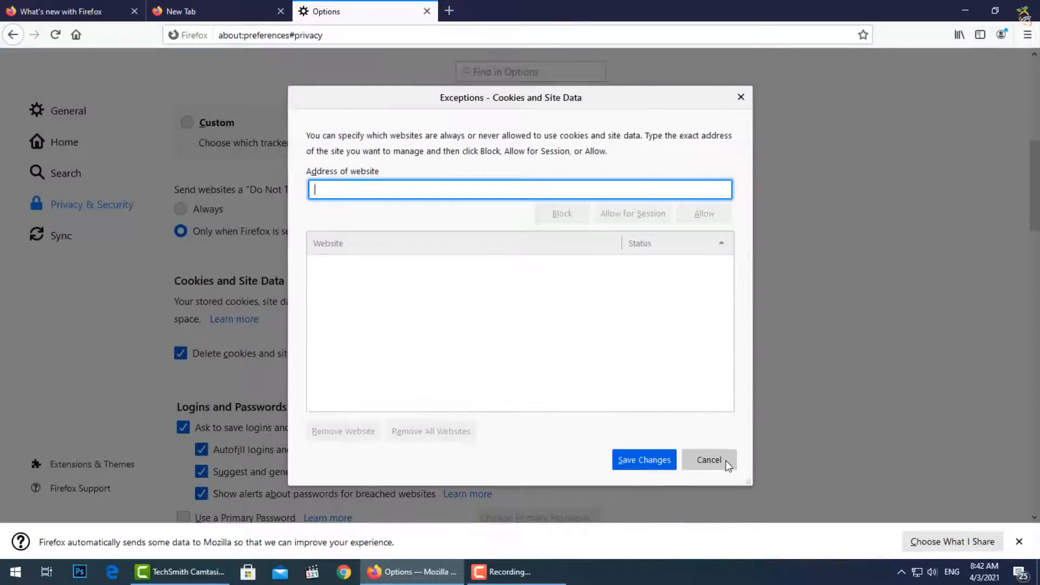
click(708, 460)
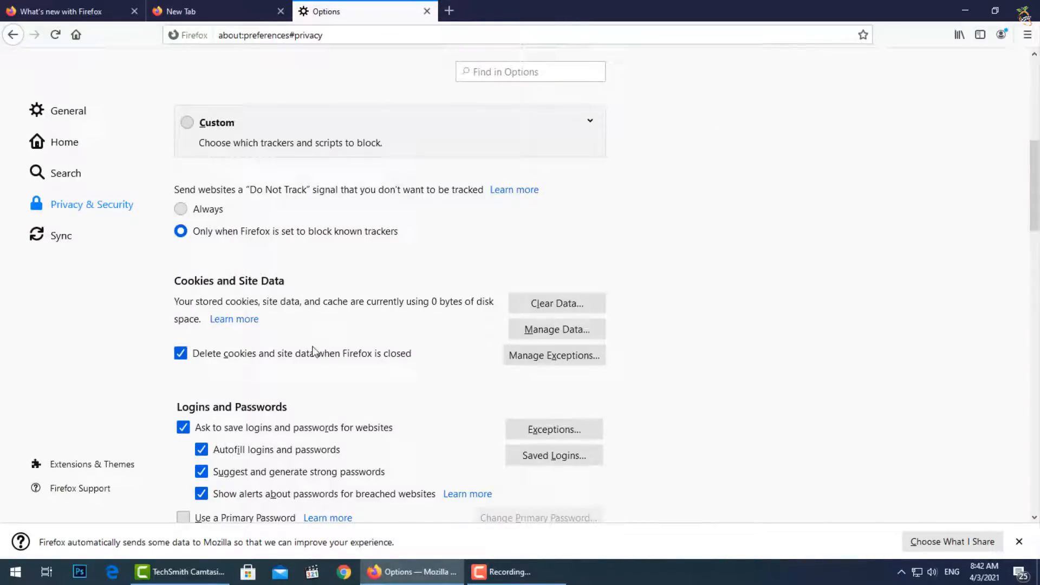
- Scroll down to the History section with the Clear History button
scroll(down, 3)
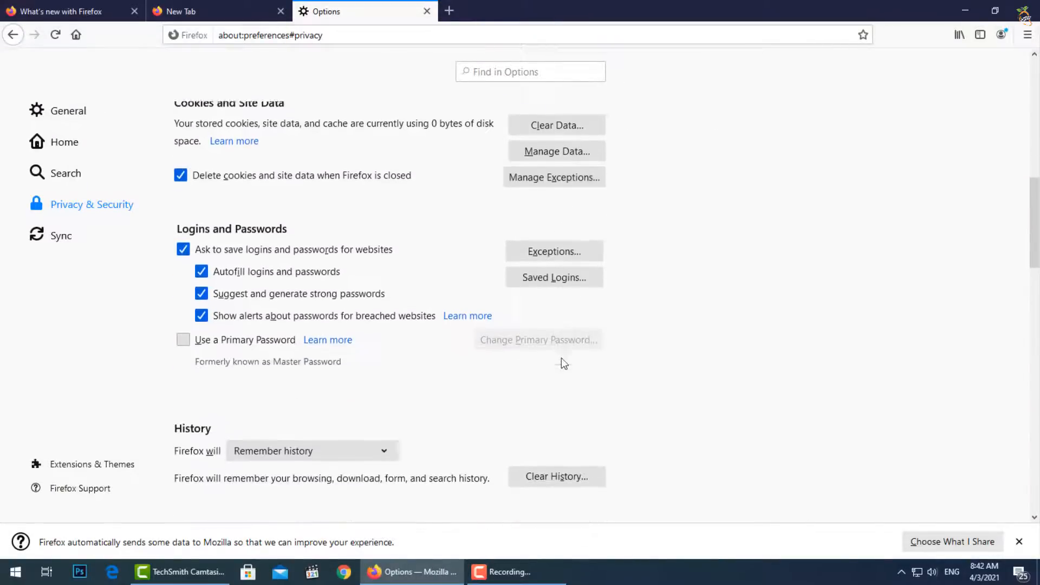
scroll(down, 3)
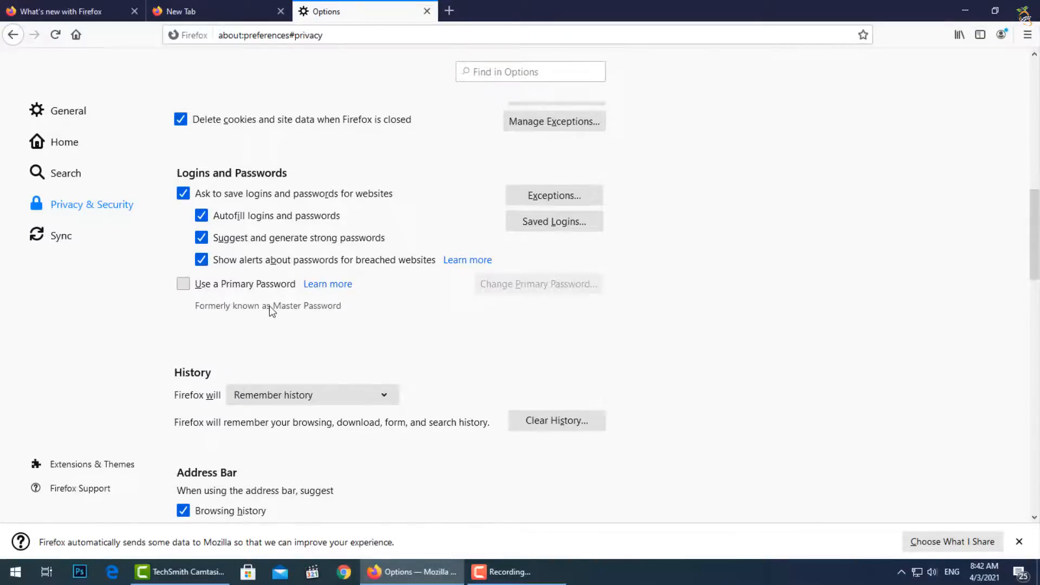
scroll(down, 3)
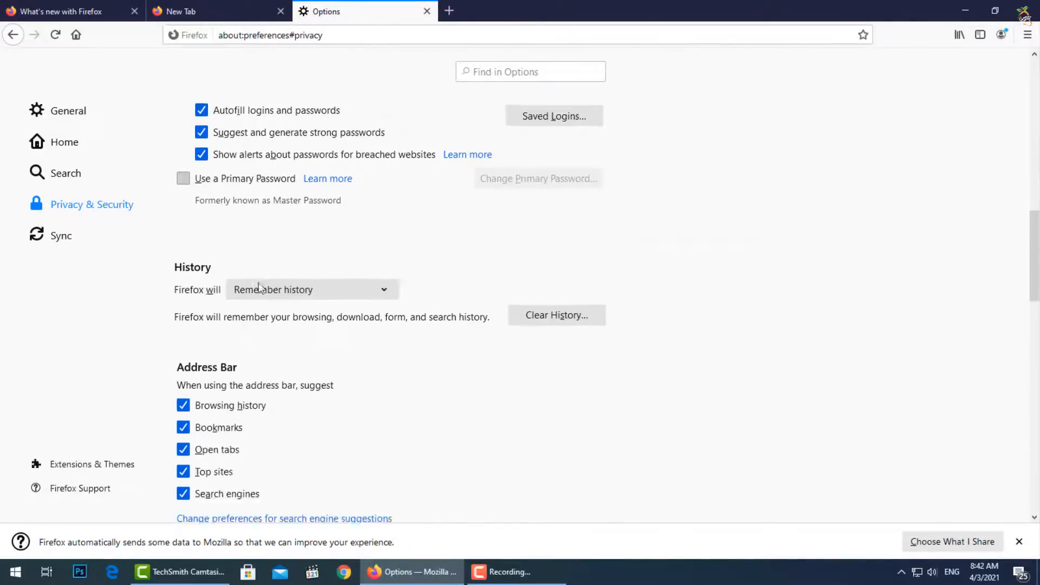
scroll(down, 3)
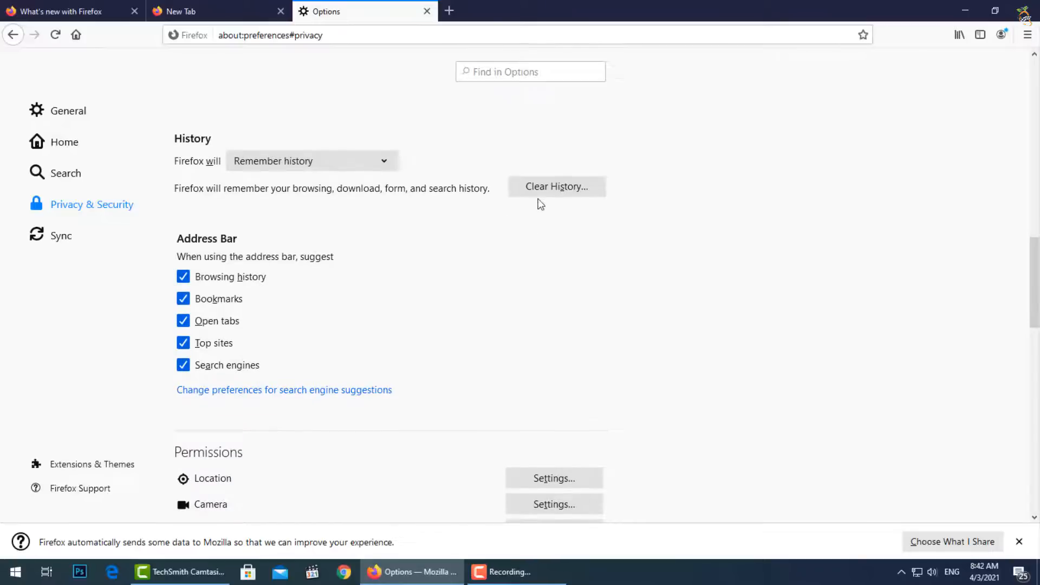
- Clear history for time range Everything, including site preferences and offline website data
click(312, 160)
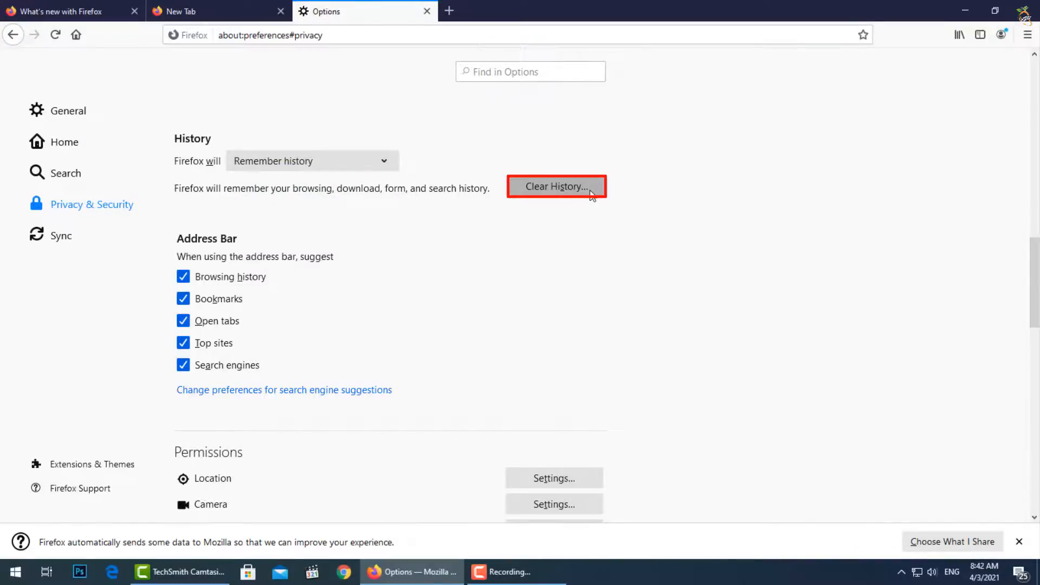
click(555, 187)
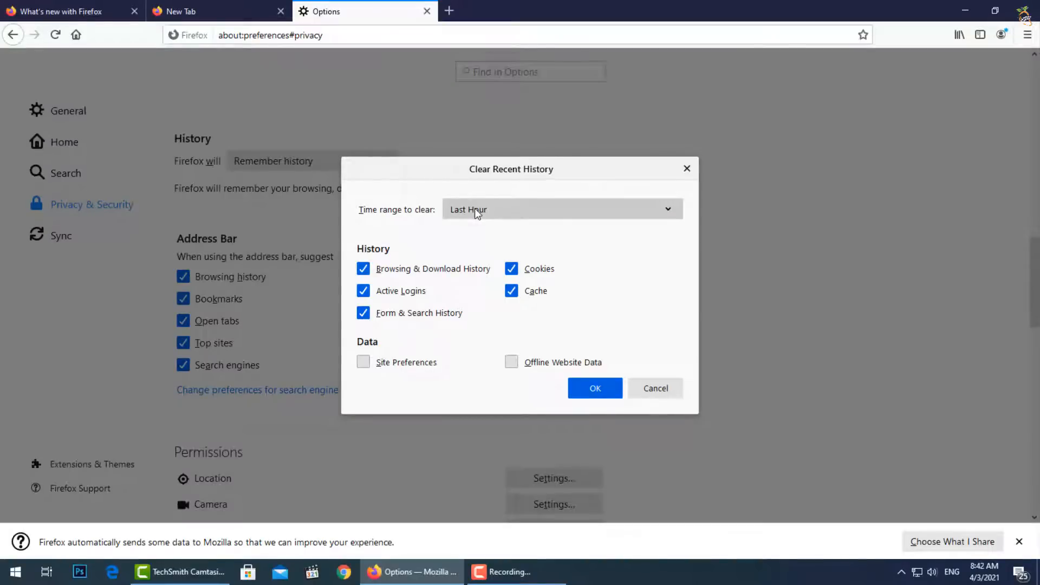
click(560, 209)
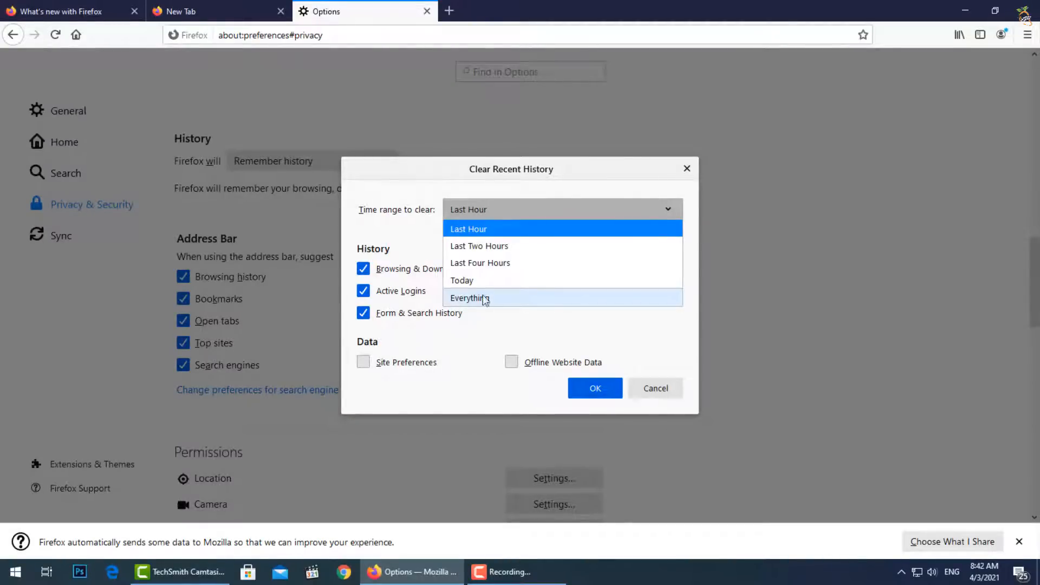
mouse_move(473, 284)
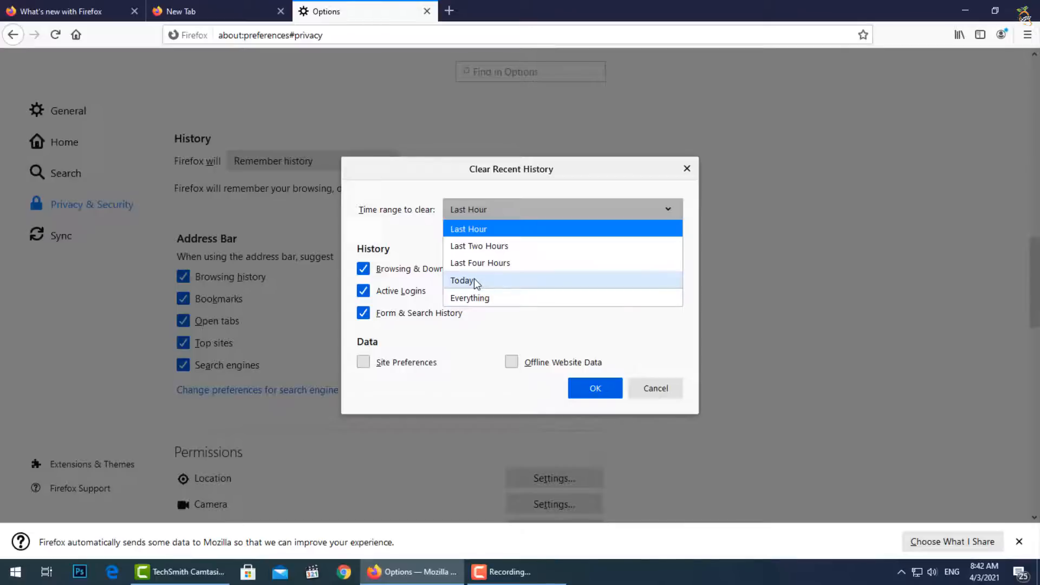
click(470, 297)
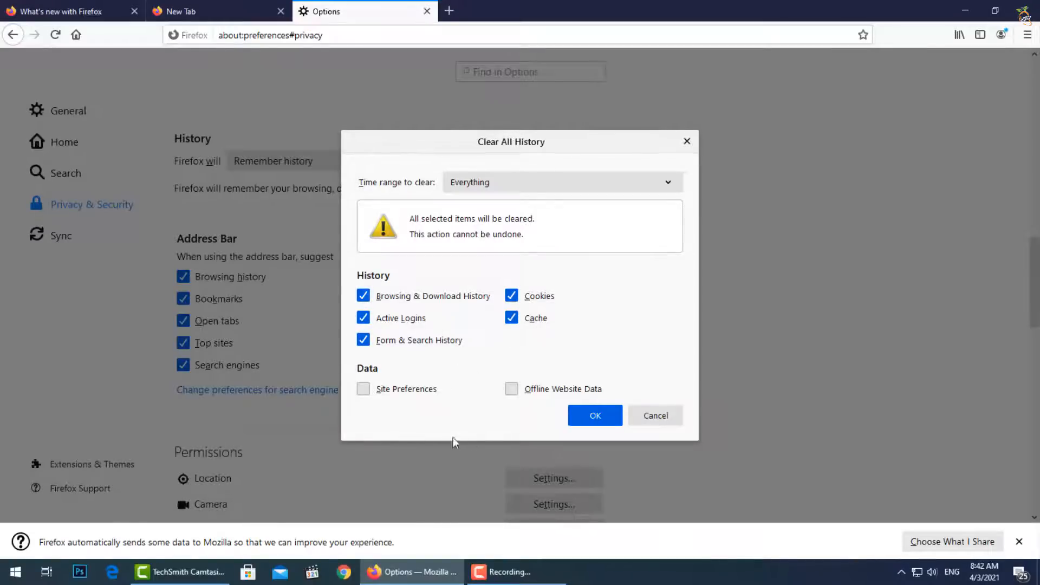
mouse_move(401, 392)
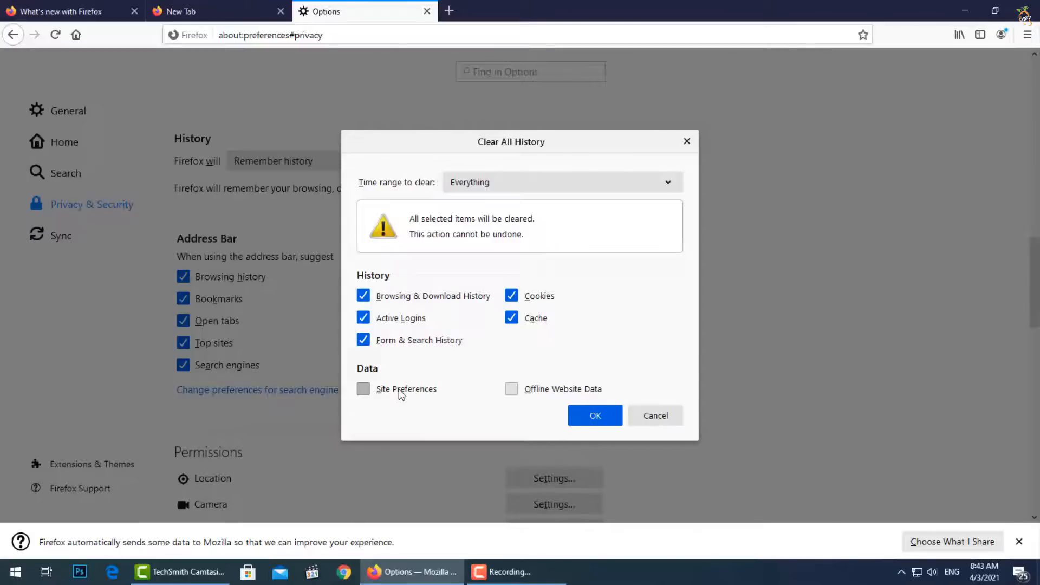
click(363, 389)
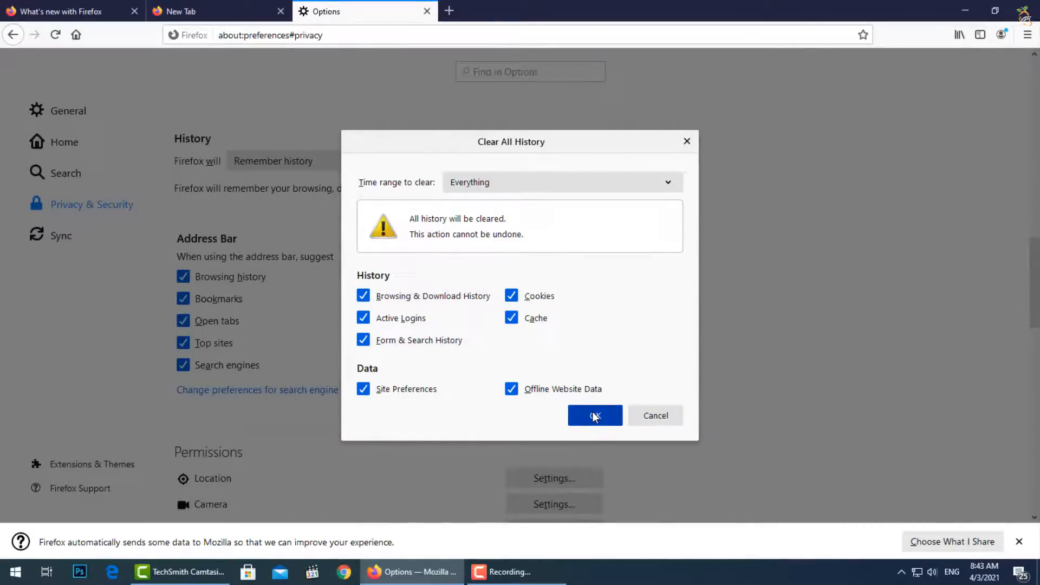
click(594, 415)
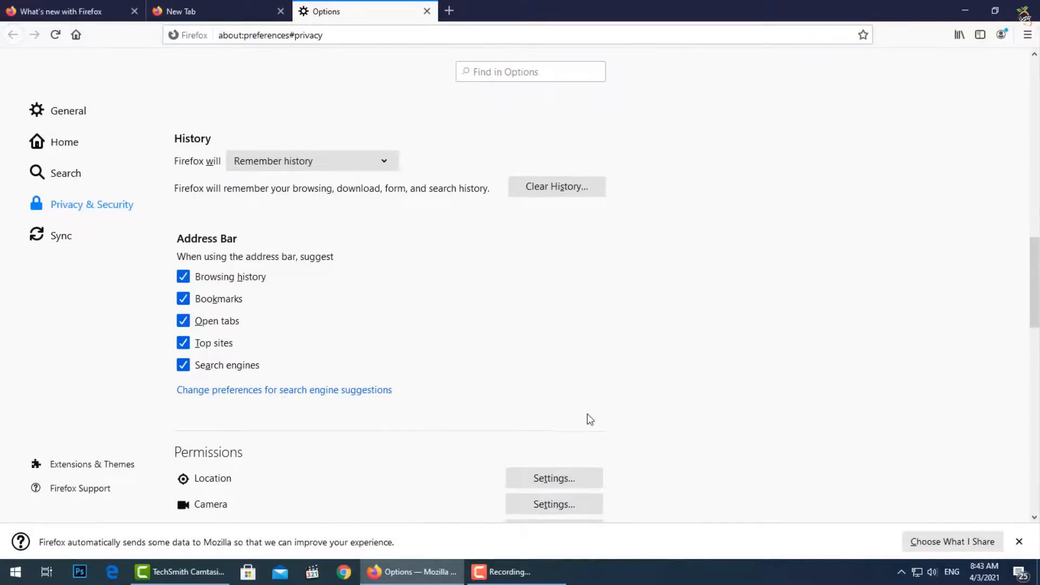
- Scroll down through the Privacy & Security settings and back up slightly
scroll(down, 3)
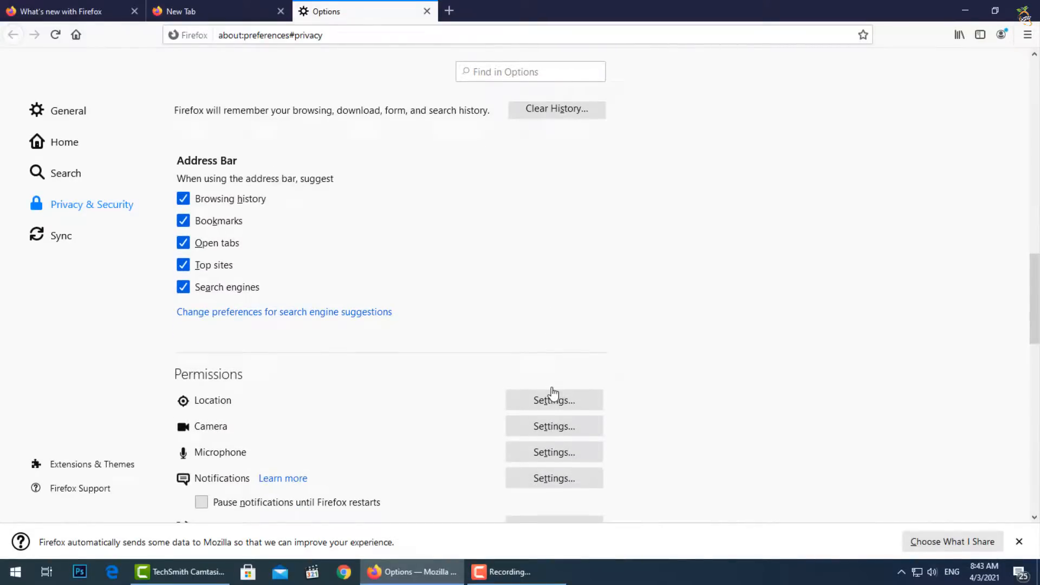
scroll(down, 3)
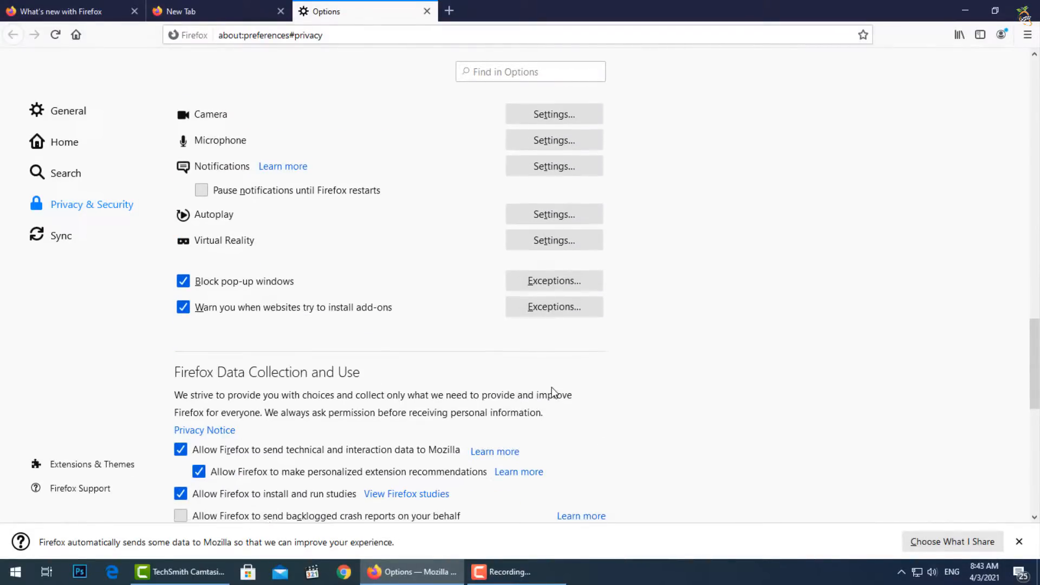
scroll(down, 3)
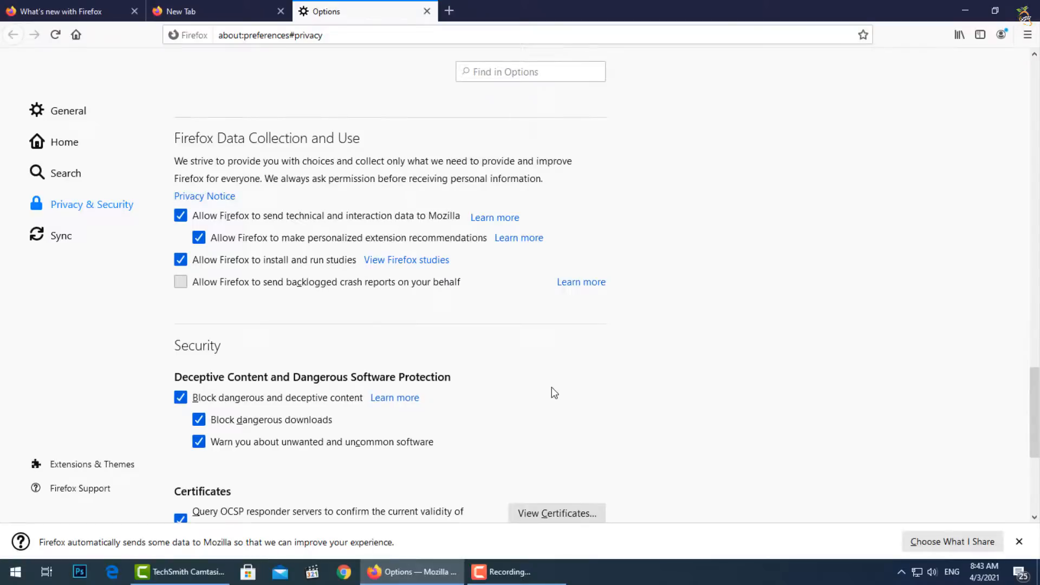
scroll(down, 3)
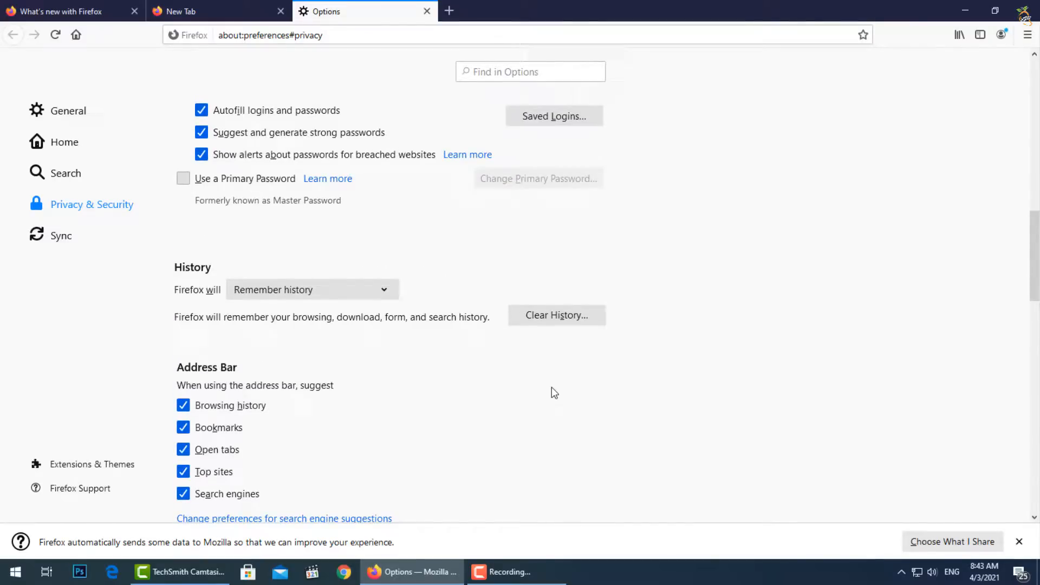
mouse_move(447, 348)
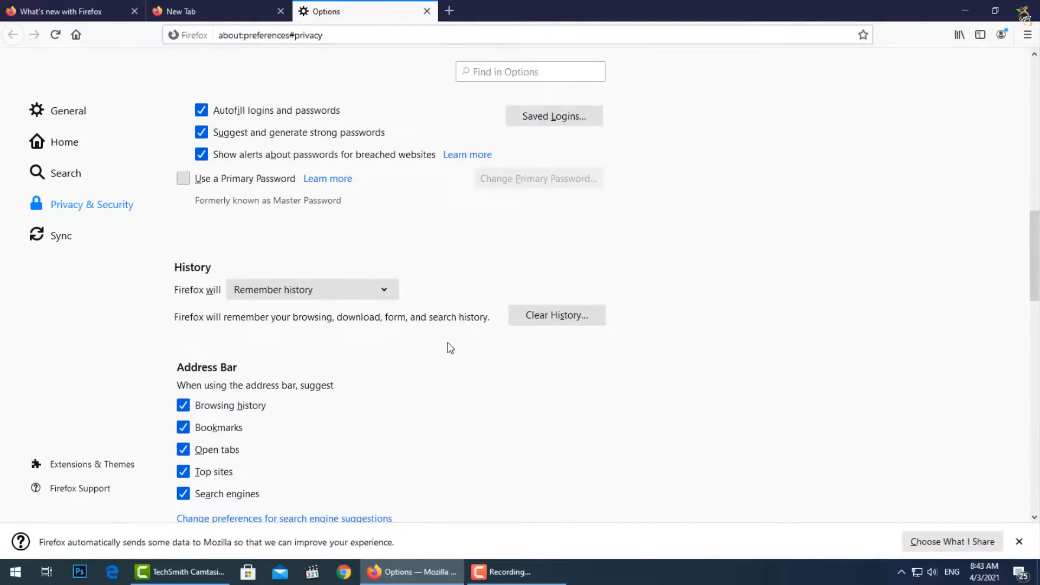
scroll(up, 3)
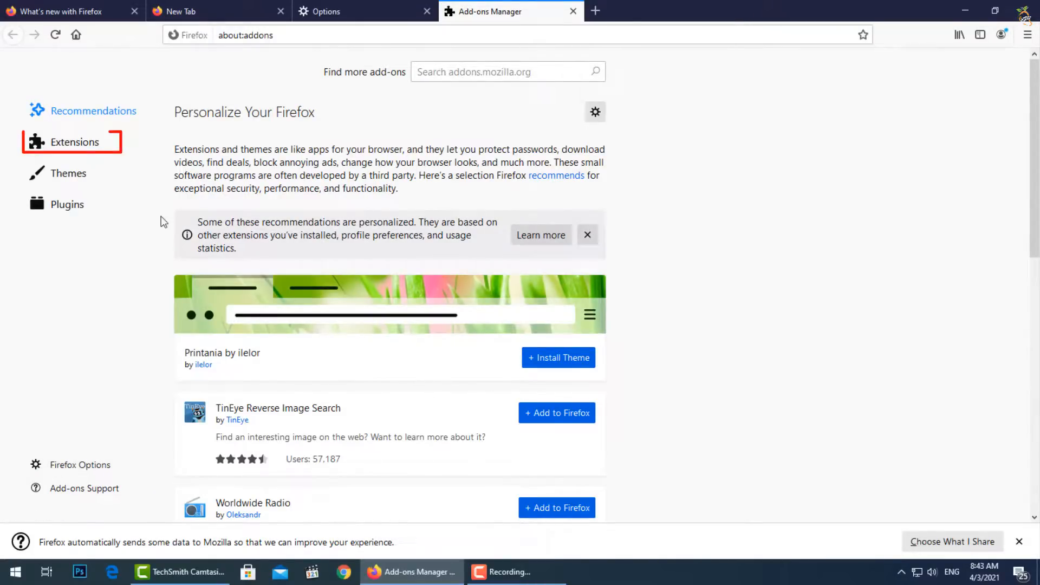
- From Extensions, open Manage Extension Shortcuts listing the Firefox Screenshots shortcut
click(74, 141)
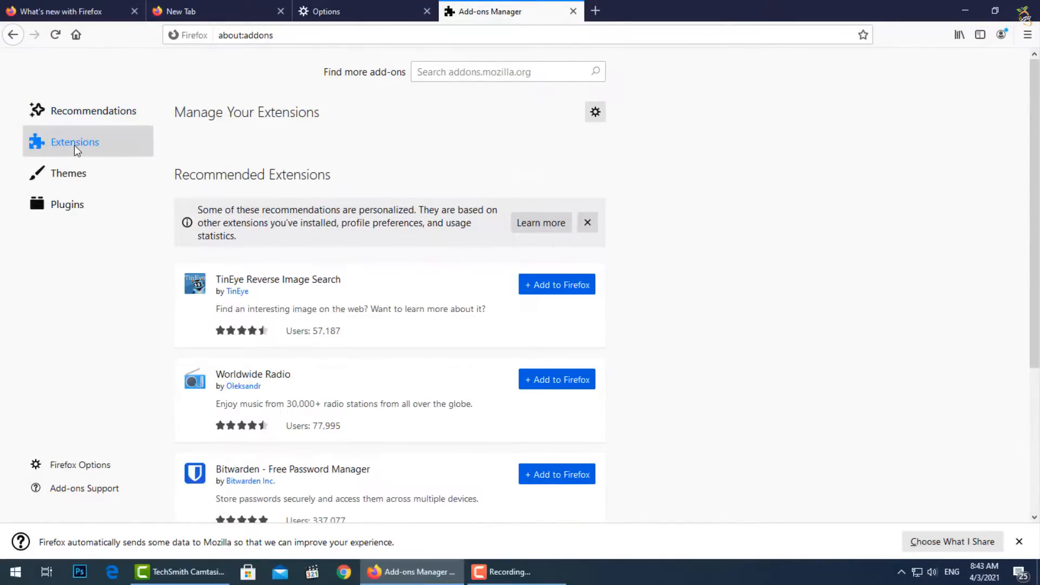
mouse_move(437, 306)
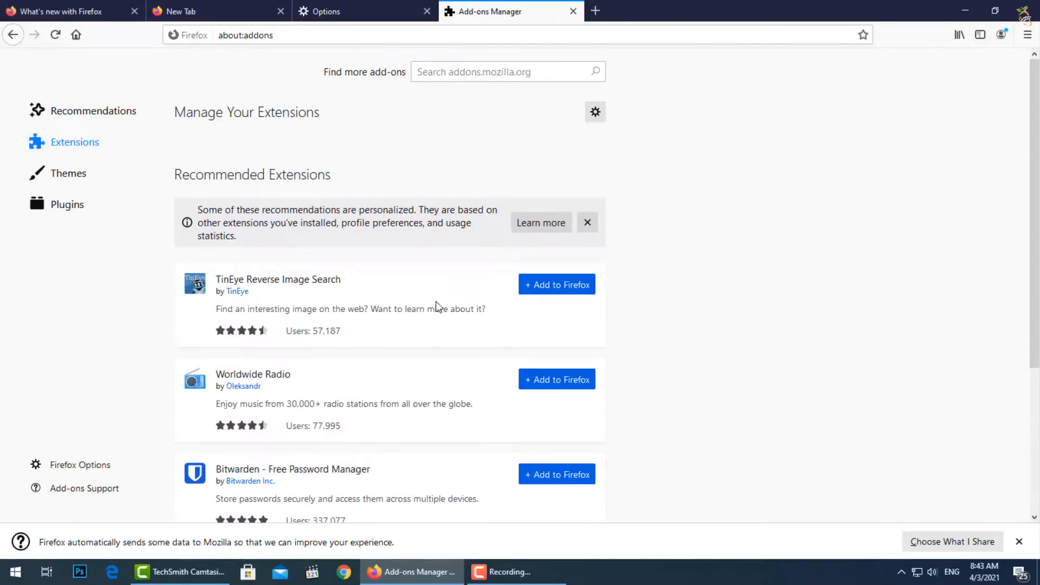
scroll(down, 3)
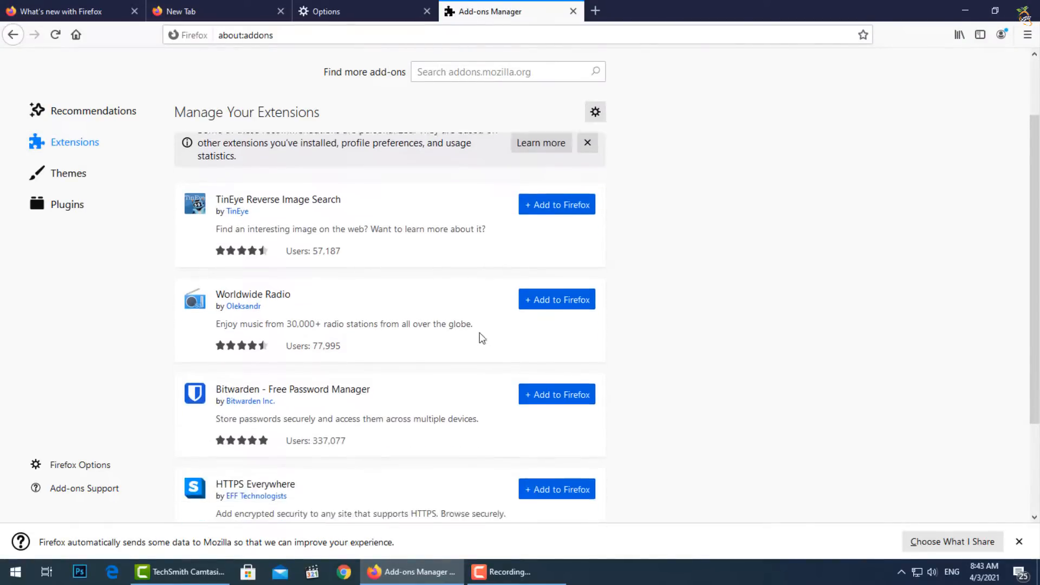
scroll(up, 3)
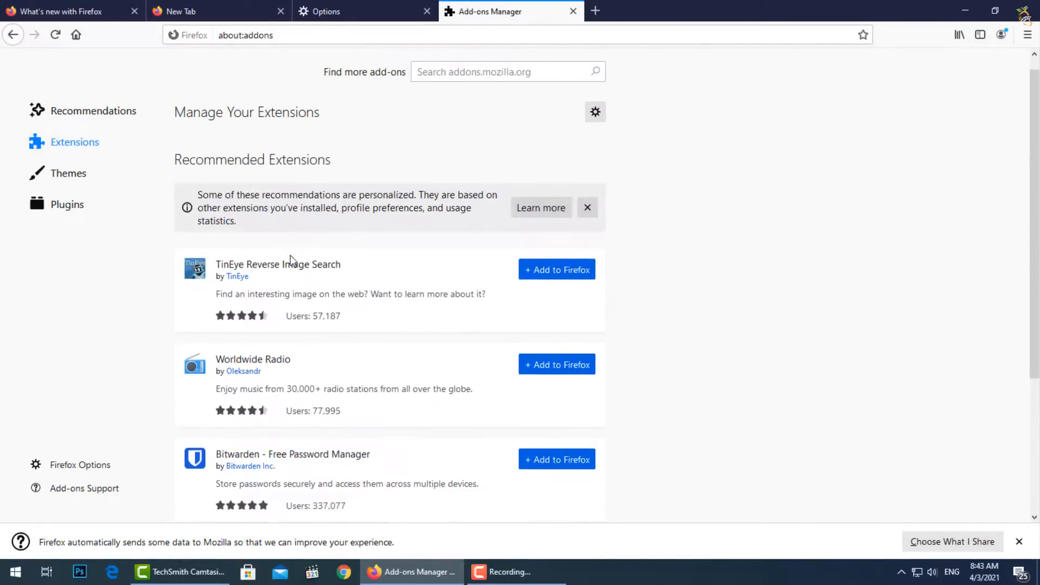
click(594, 111)
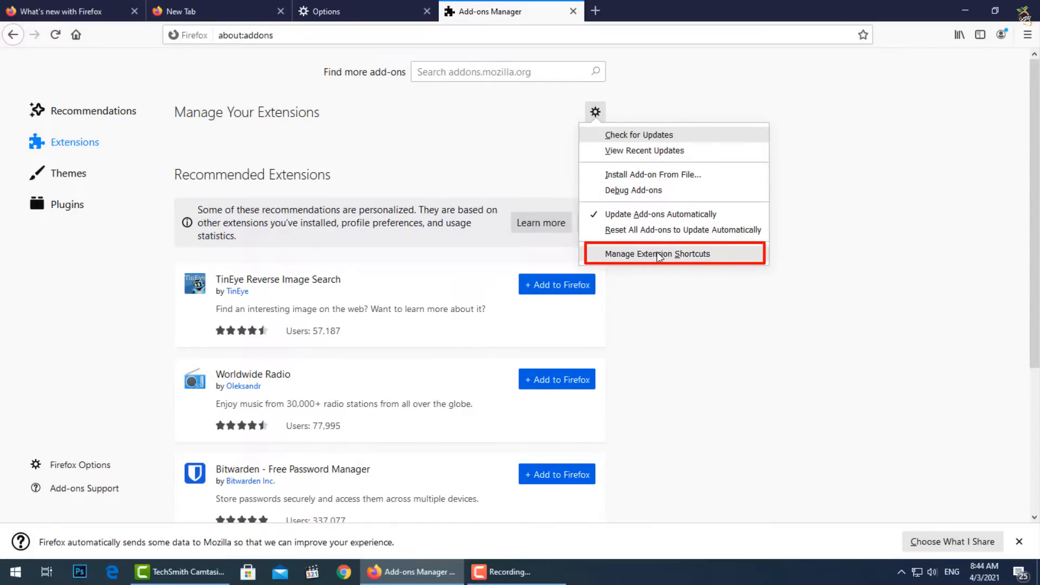
click(657, 254)
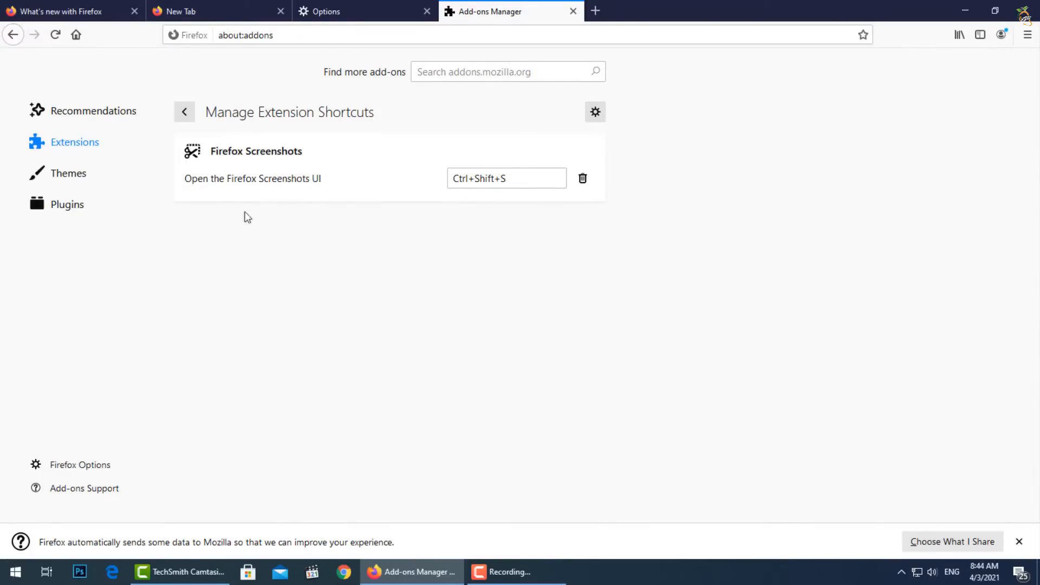